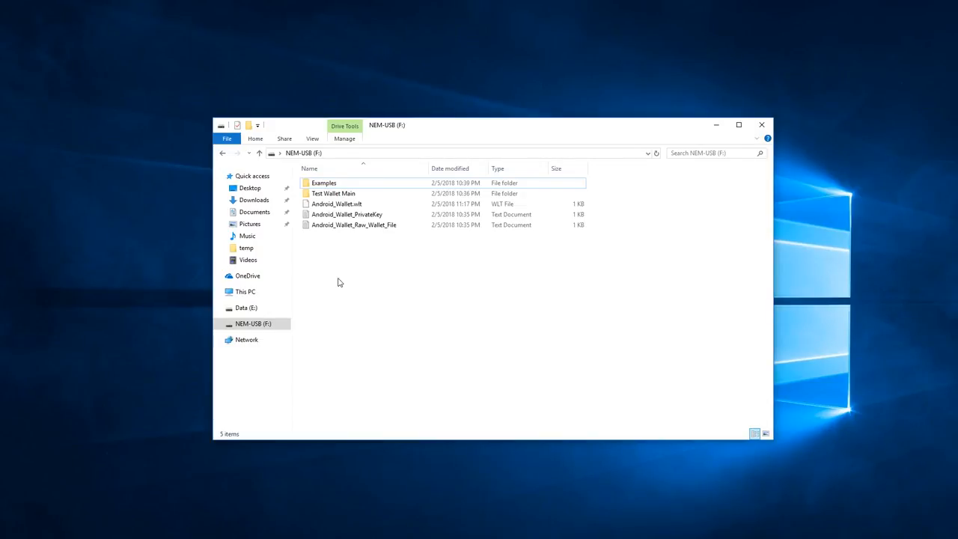
Review the Android_Wallet.wlt file and the raw wallet data text file on the NEM-USB drive.
click(336, 204)
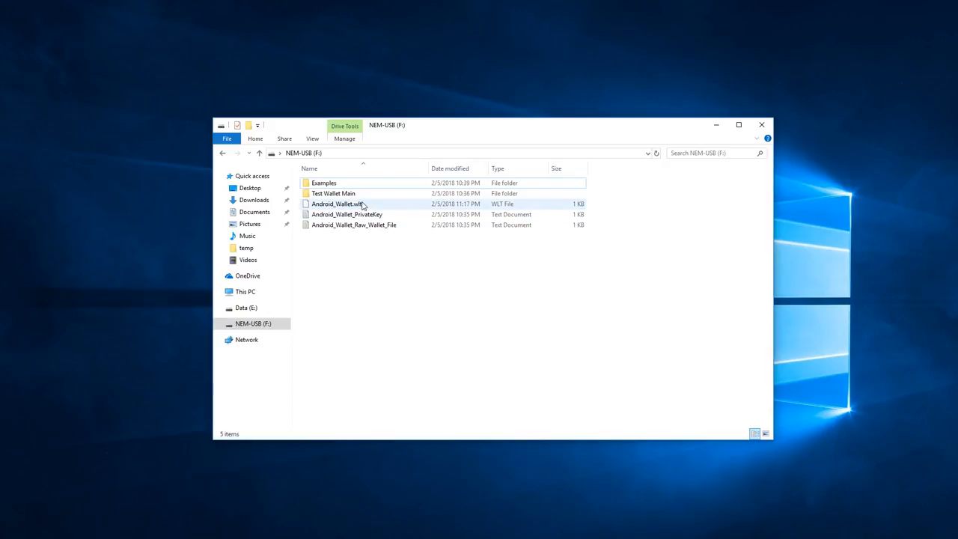
click(335, 204)
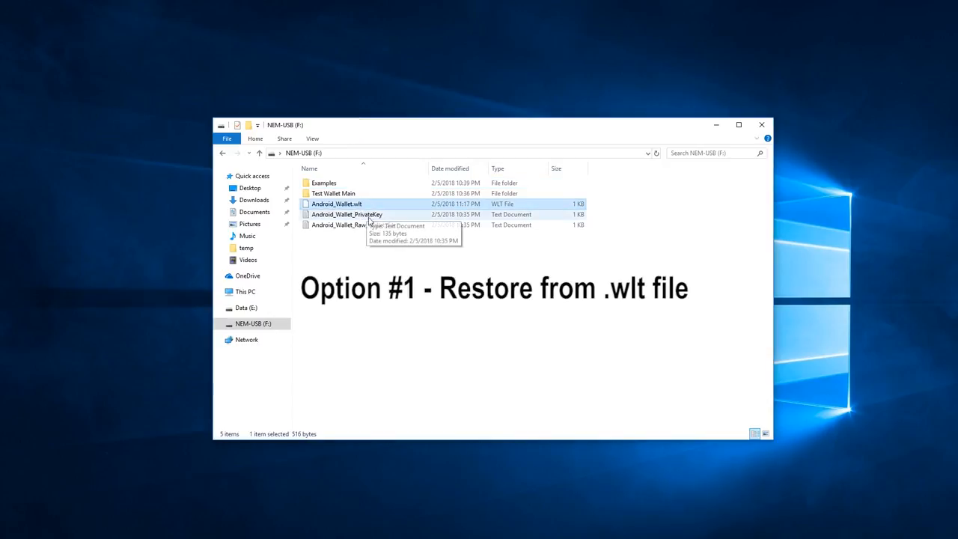
click(353, 225)
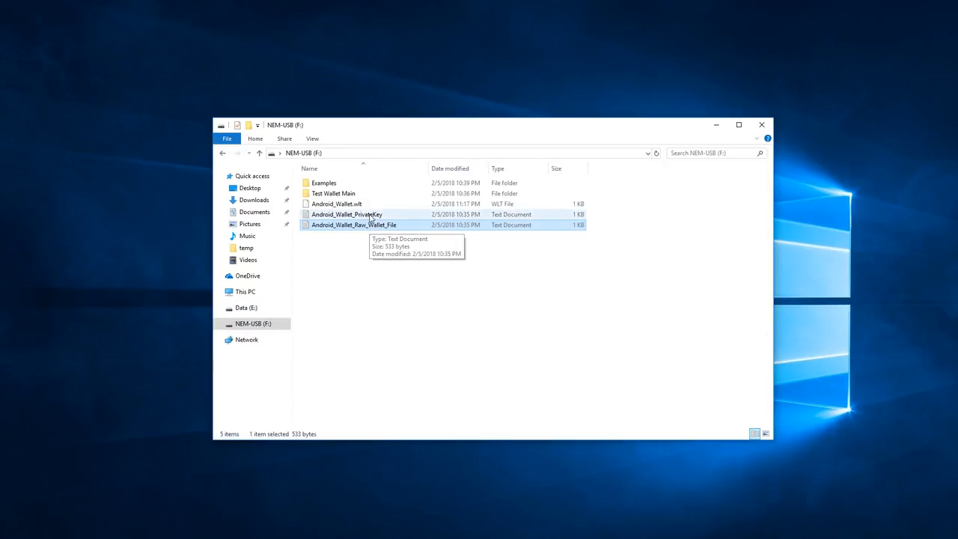
click(336, 203)
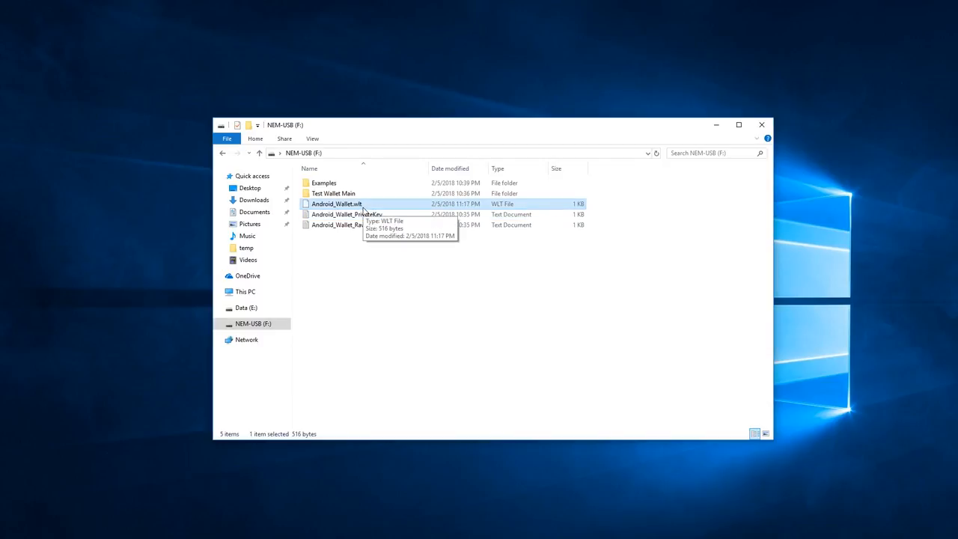
mouse_move(272, 274)
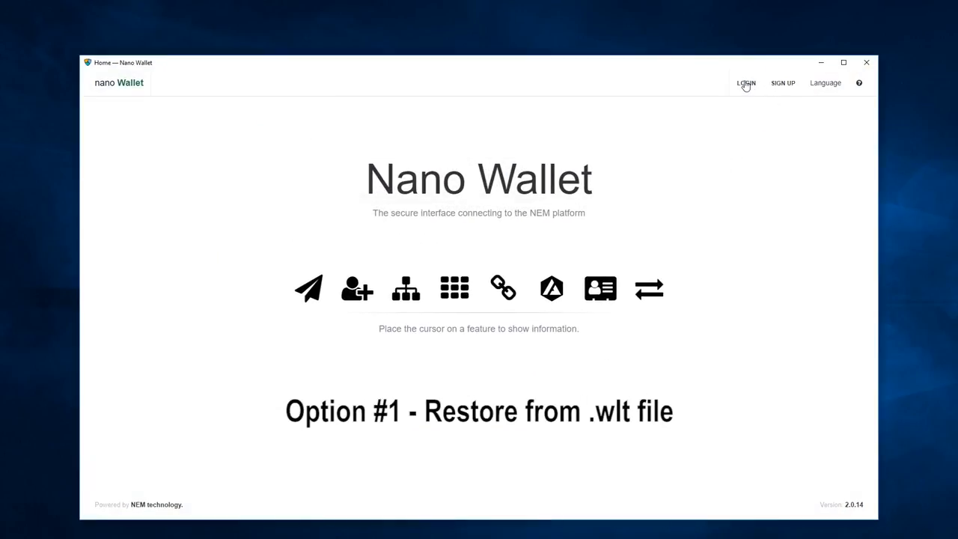
Import Android_Wallet.wlt from NEM-USB (F:) into Nano Wallet so it loads successfully.
click(745, 83)
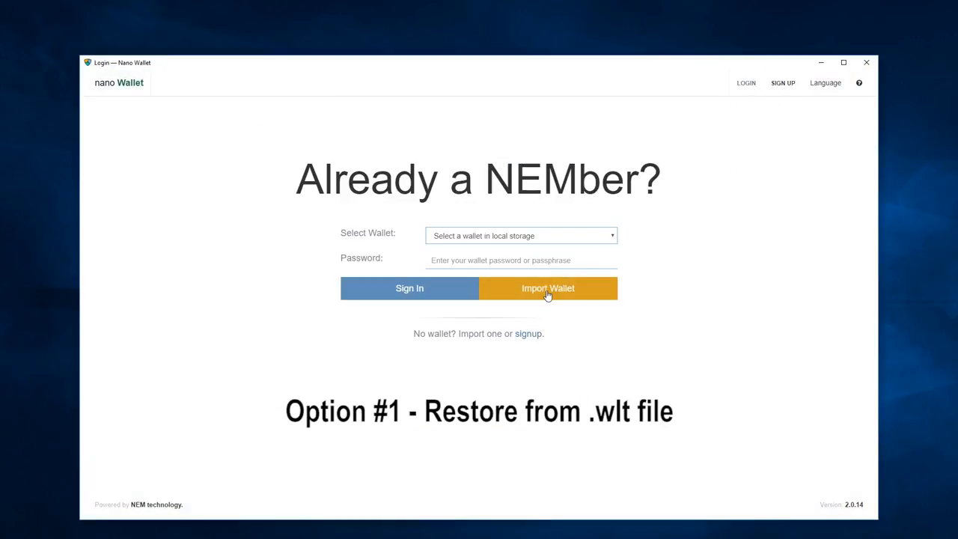
click(547, 287)
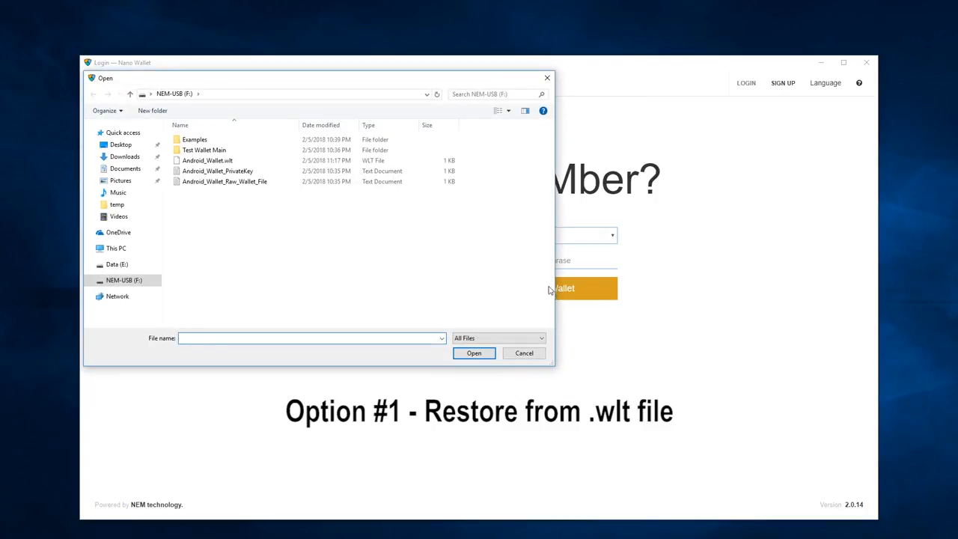
click(206, 160)
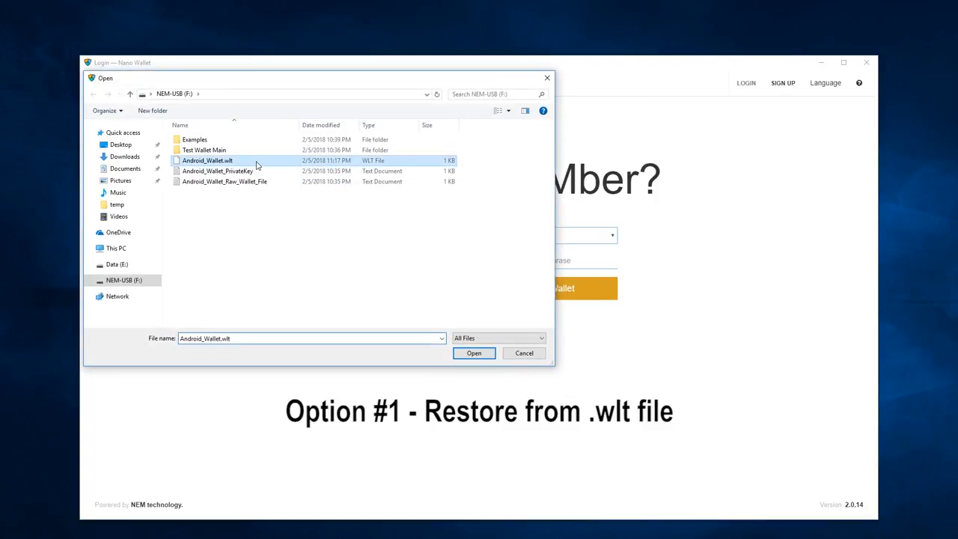
click(473, 353)
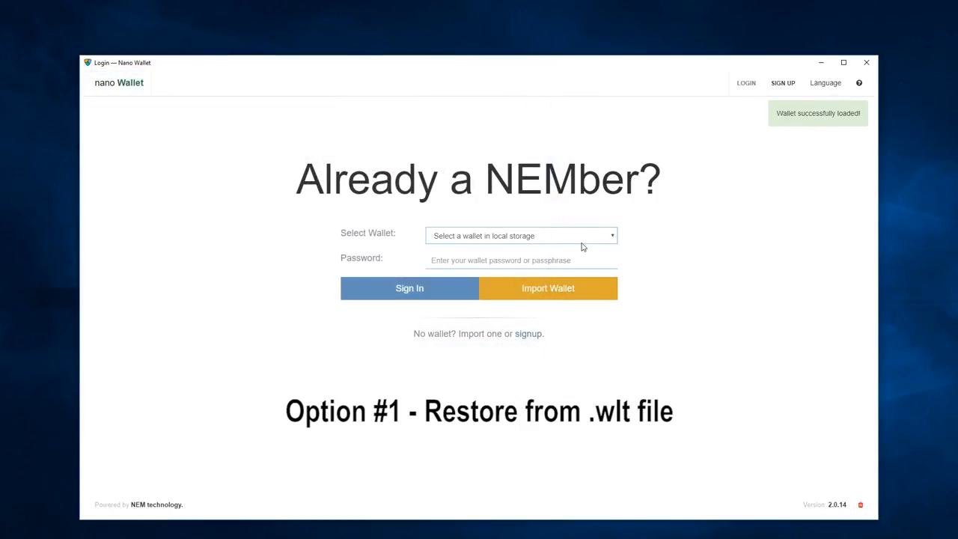
Sign in to Android_Wallet with its password, reaching the empty dashboard.
click(521, 235)
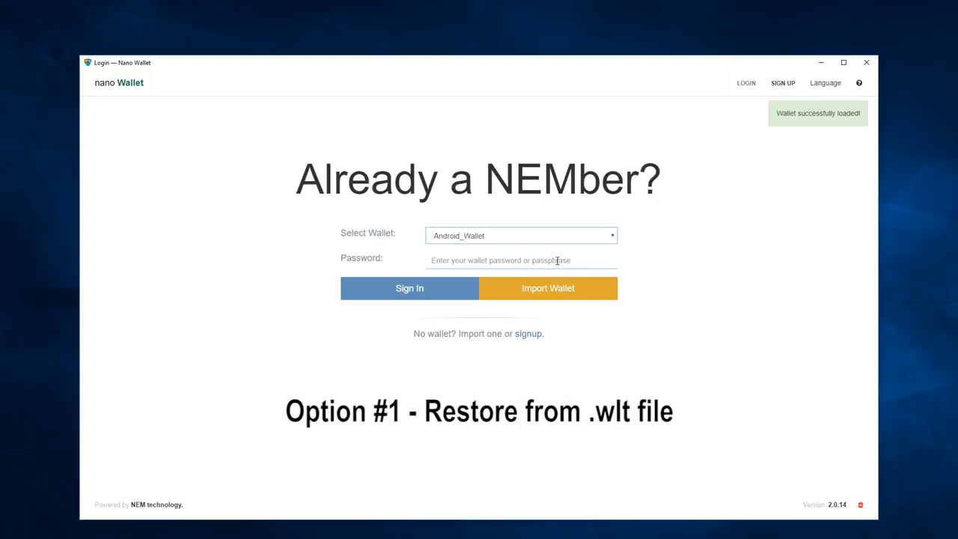
text(••••)
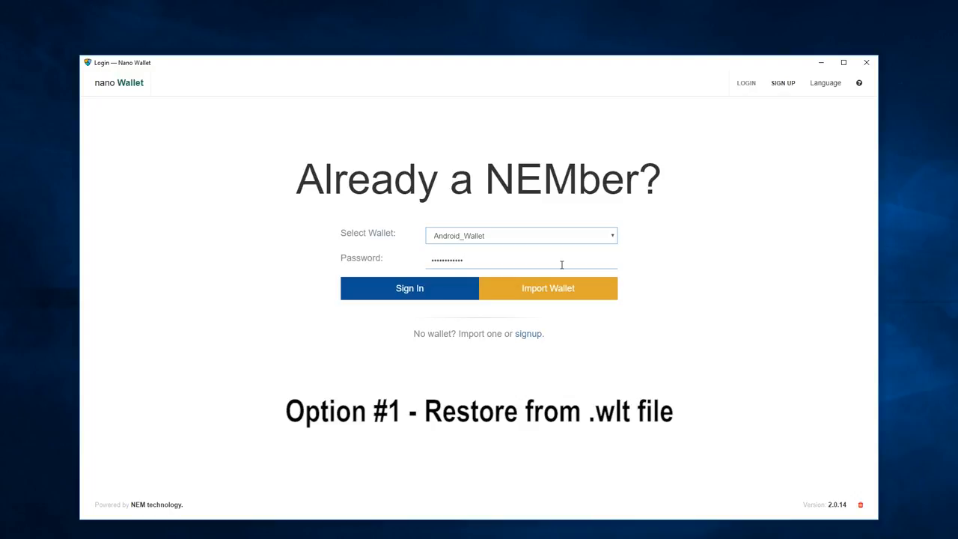
mouse_move(563, 263)
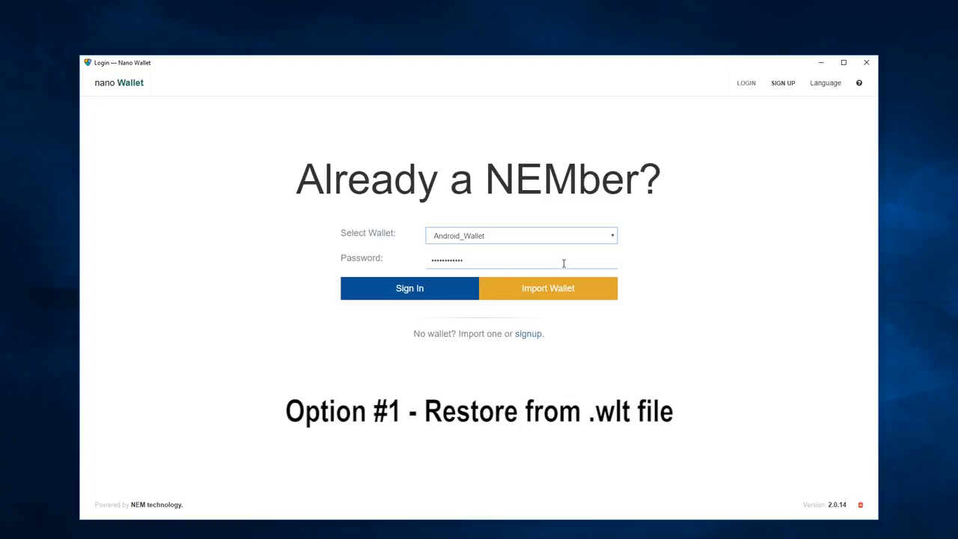
click(410, 288)
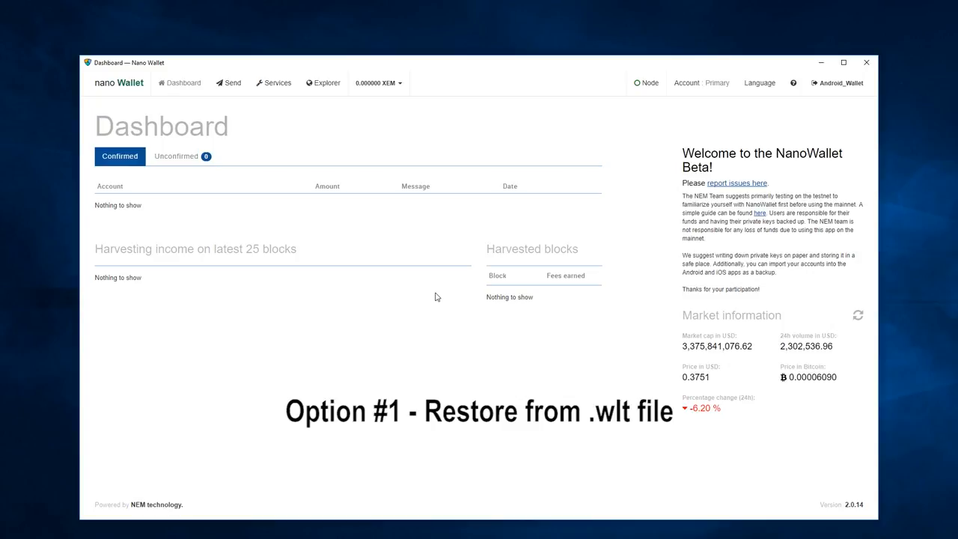
mouse_move(193, 226)
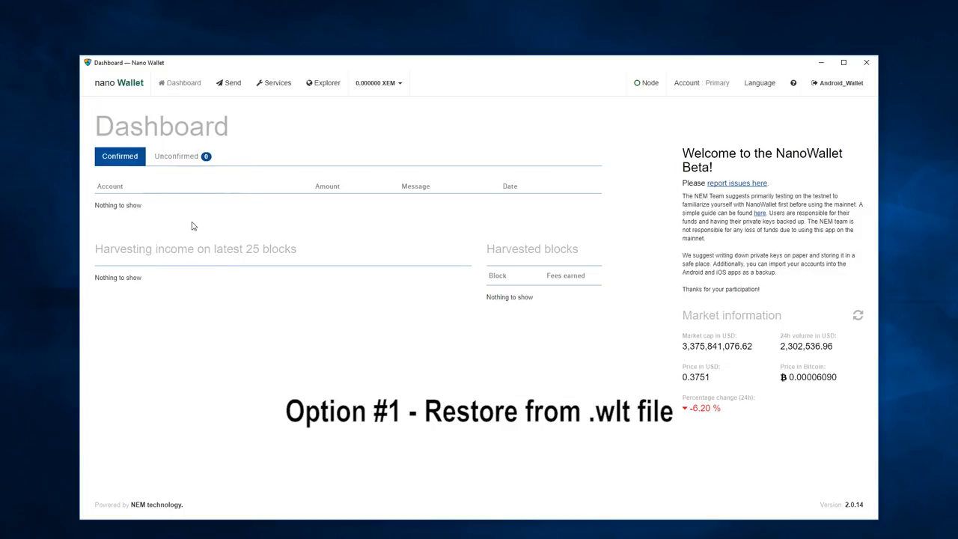
mouse_move(380, 113)
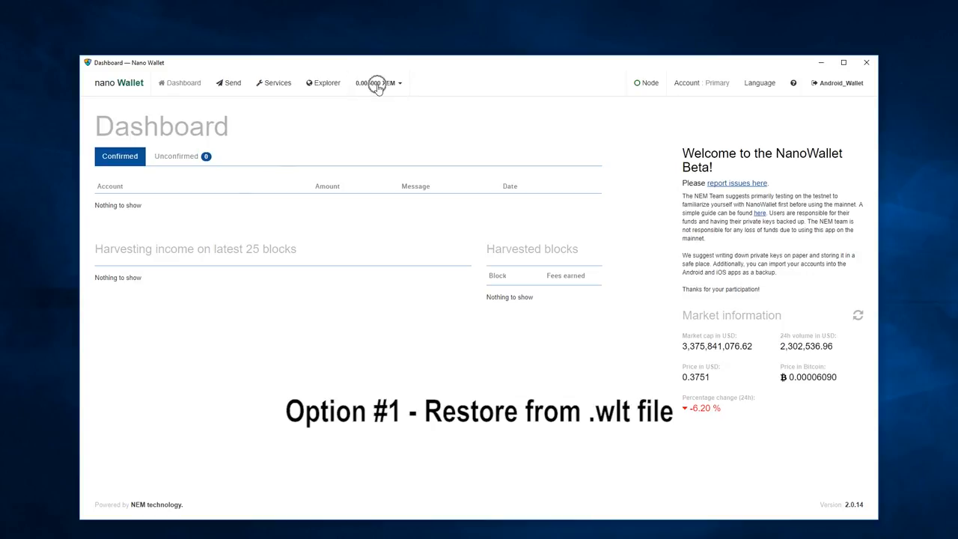
mouse_move(682, 88)
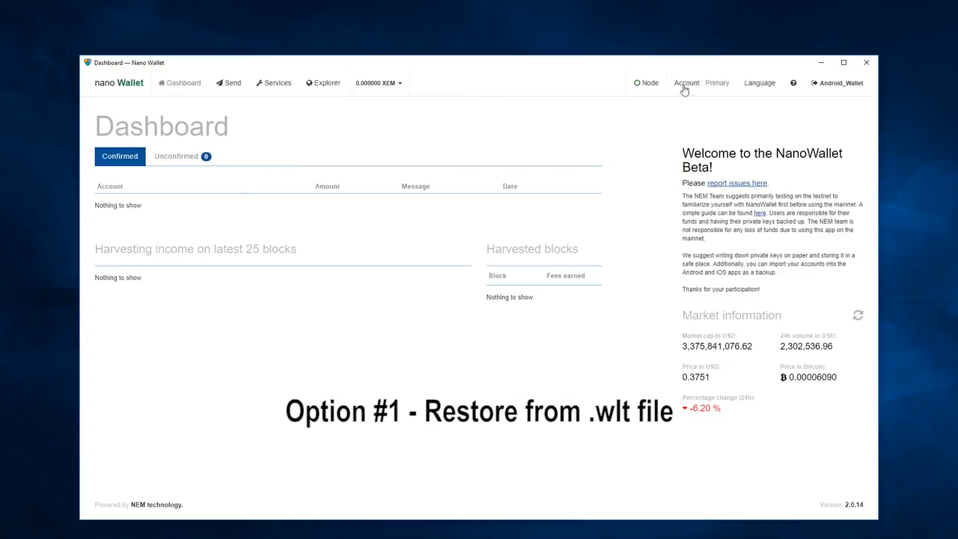
Show the Account page with the restored wallet's address and 0 XEM vested balance.
click(685, 82)
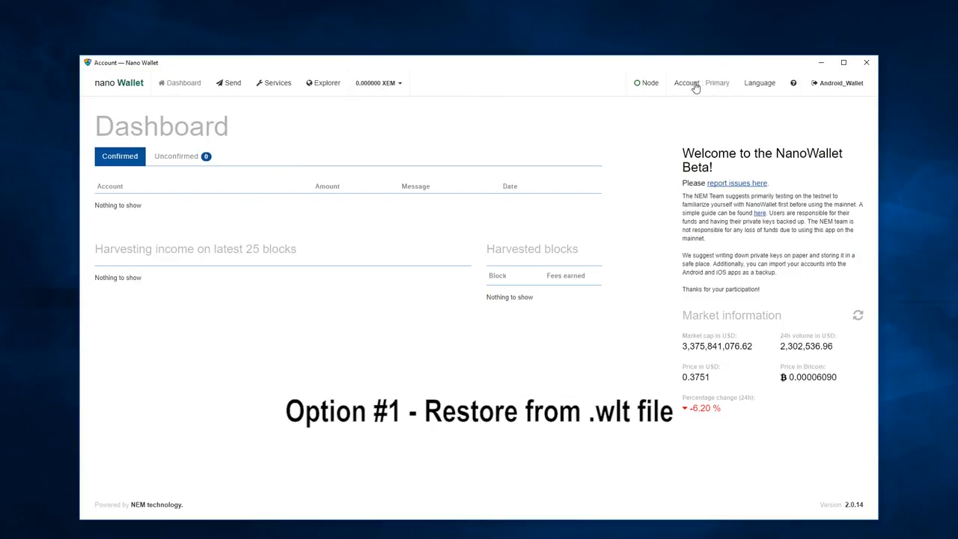
click(685, 83)
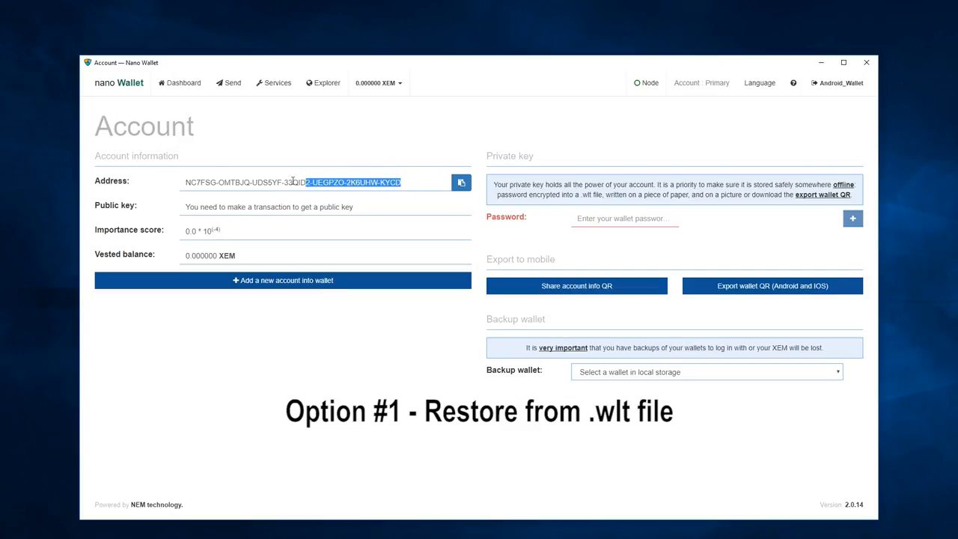
click(410, 183)
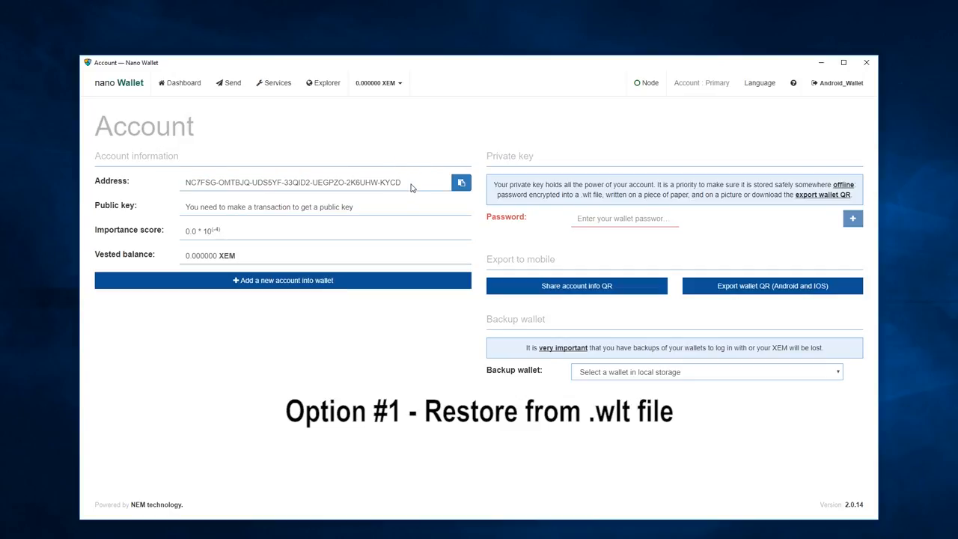
mouse_move(769, 114)
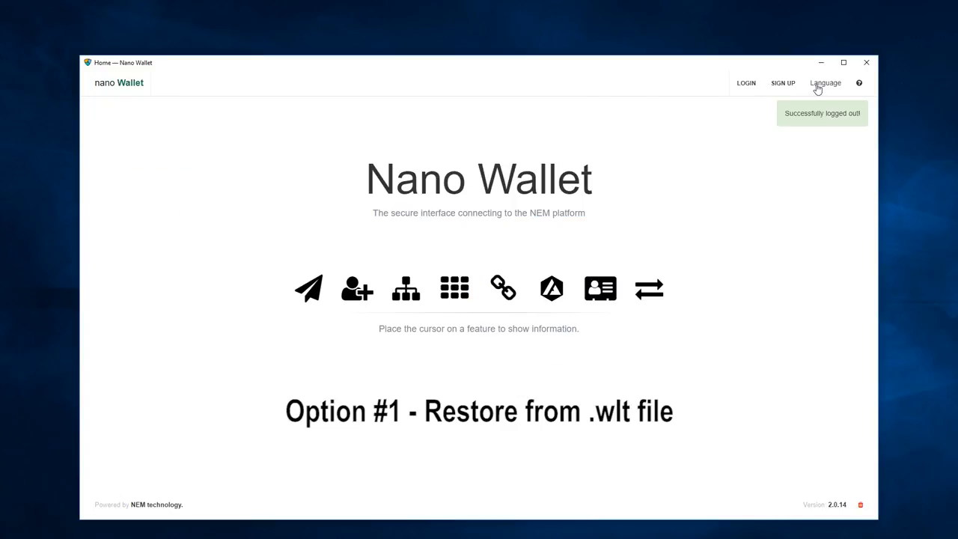
Log out and return to the sign-in page with the Select Wallet list.
click(745, 84)
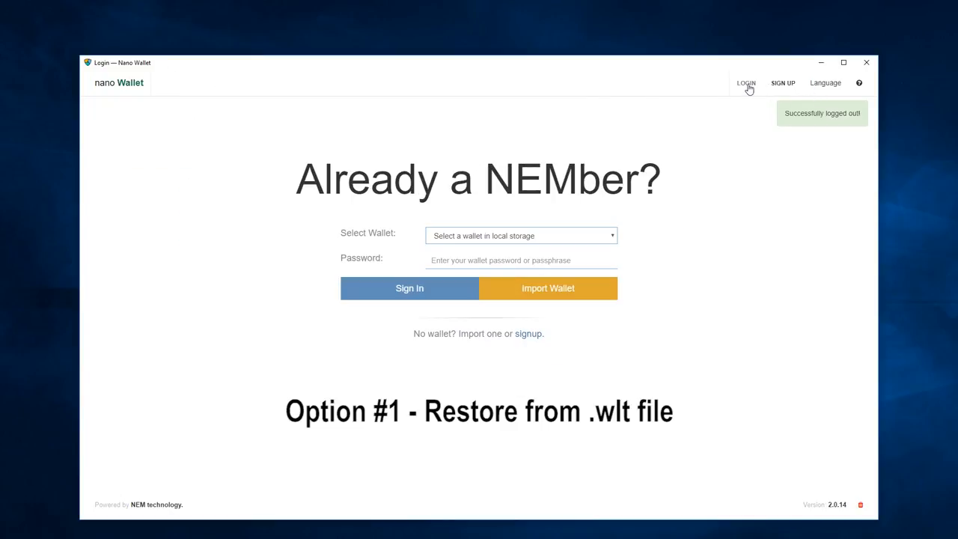
click(520, 235)
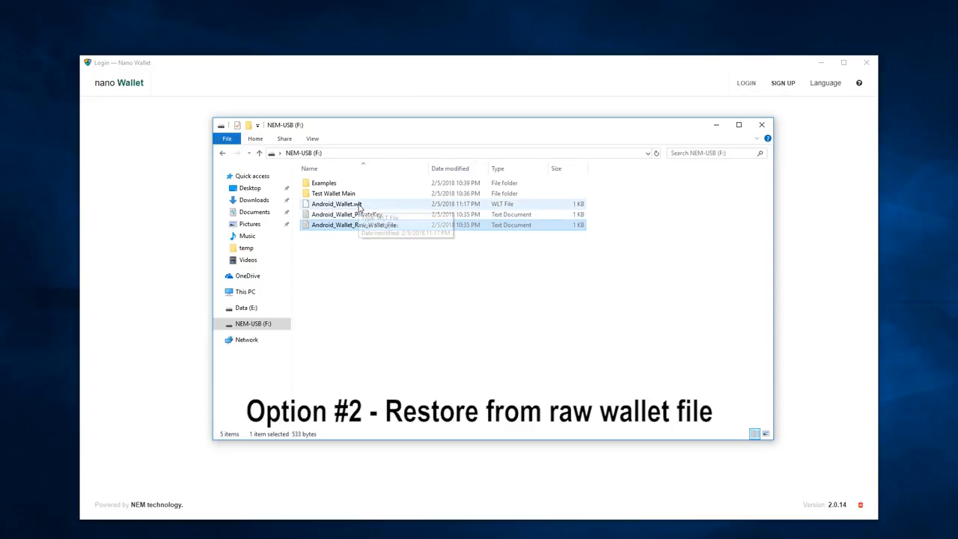
Permanently delete Android_Wallet.wlt from NEM-USB and view the raw wallet data file.
click(337, 204)
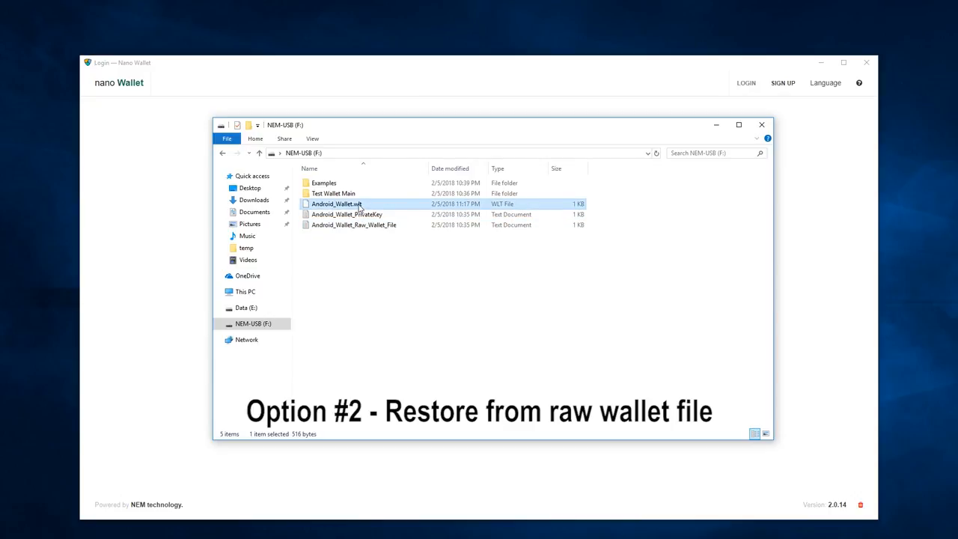
key(Delete)
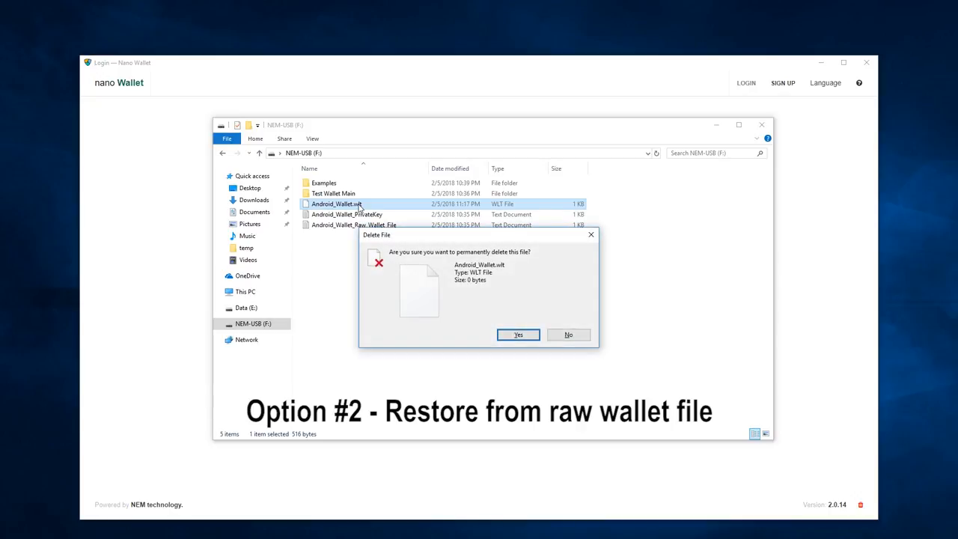
click(518, 335)
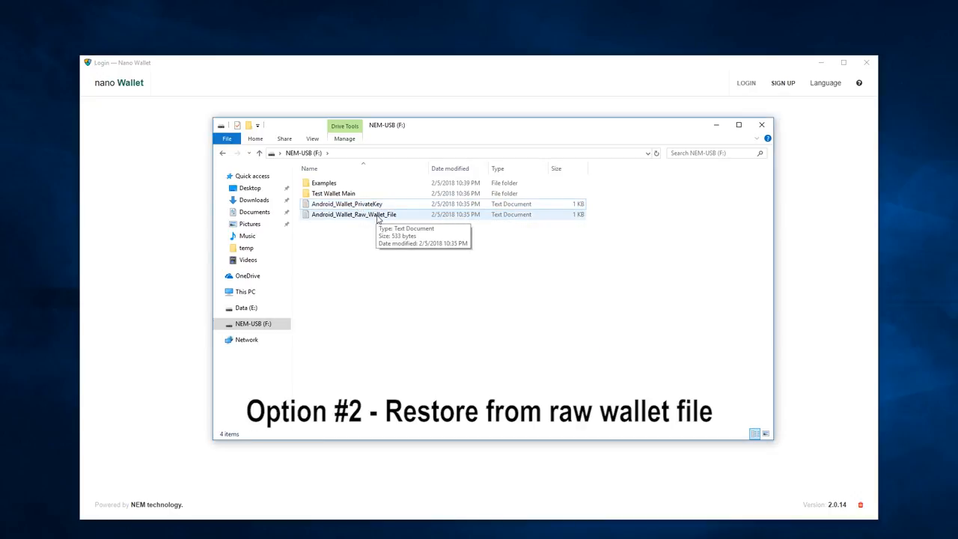
double_click(353, 214)
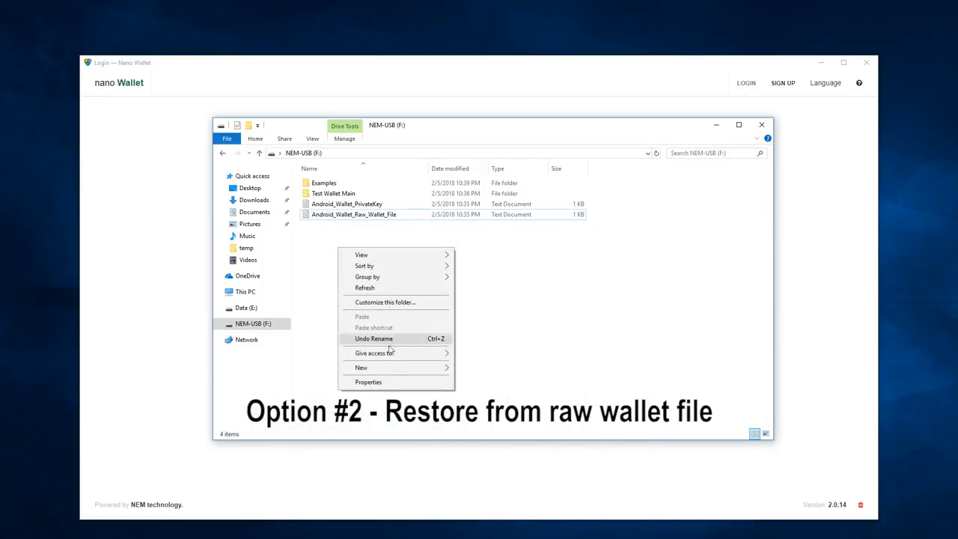
Create a new empty text document named Android_Wallet on the NEM-USB drive.
click(360, 368)
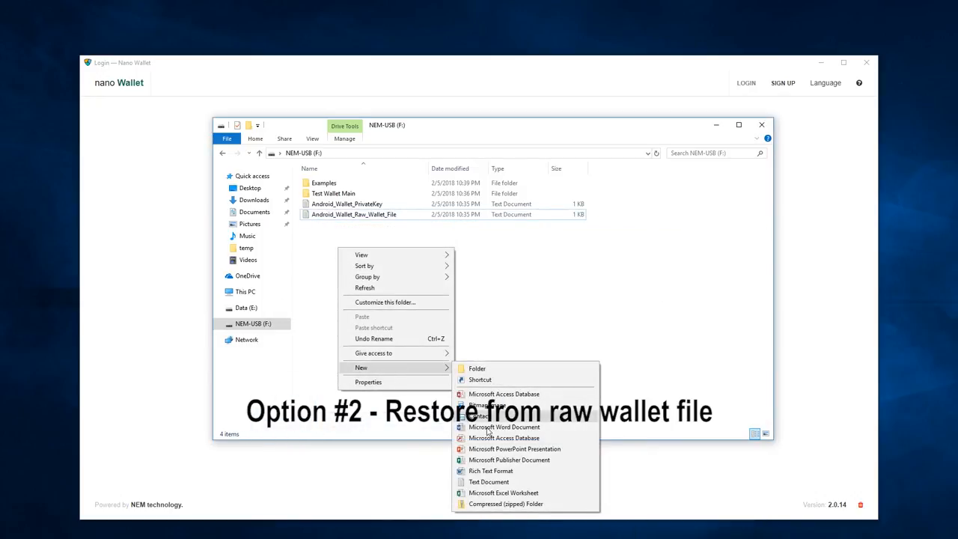
click(488, 481)
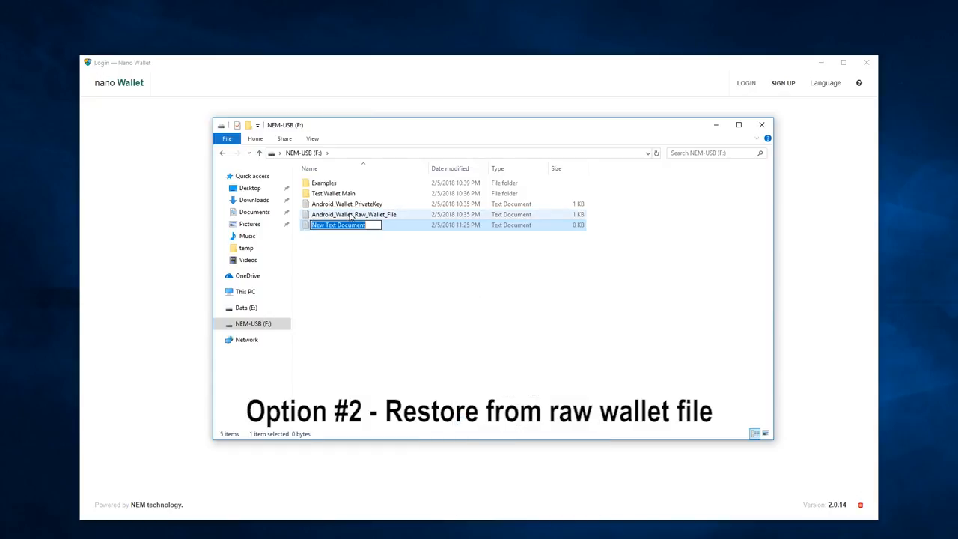
text(Android_Wallet)
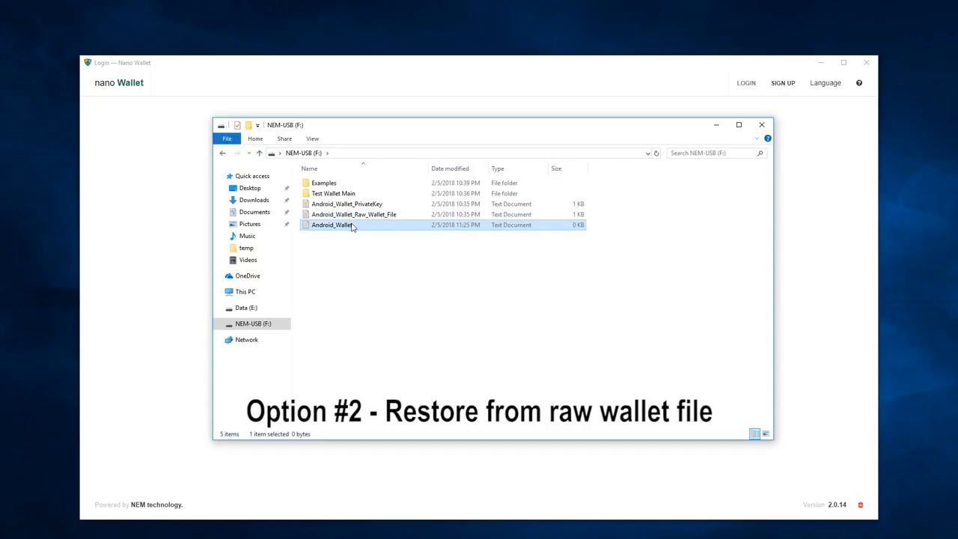
Paste the raw wallet data into Android_Wallet in Notepad, save it and close it.
double_click(333, 224)
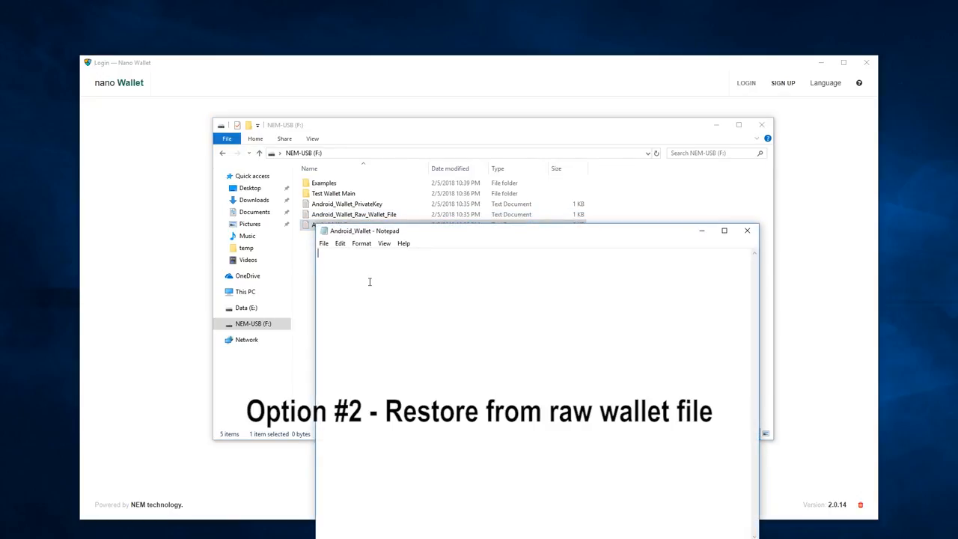
right_click(368, 282)
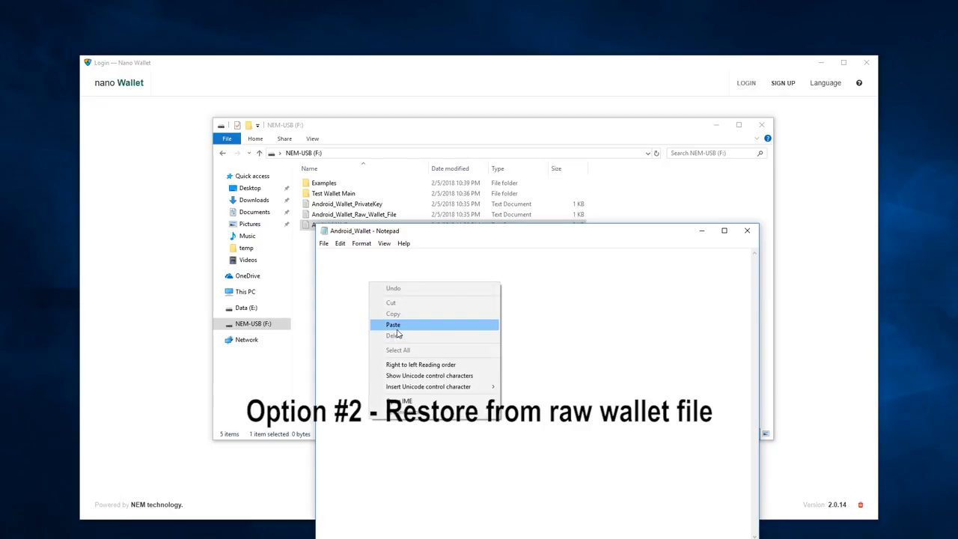
click(323, 243)
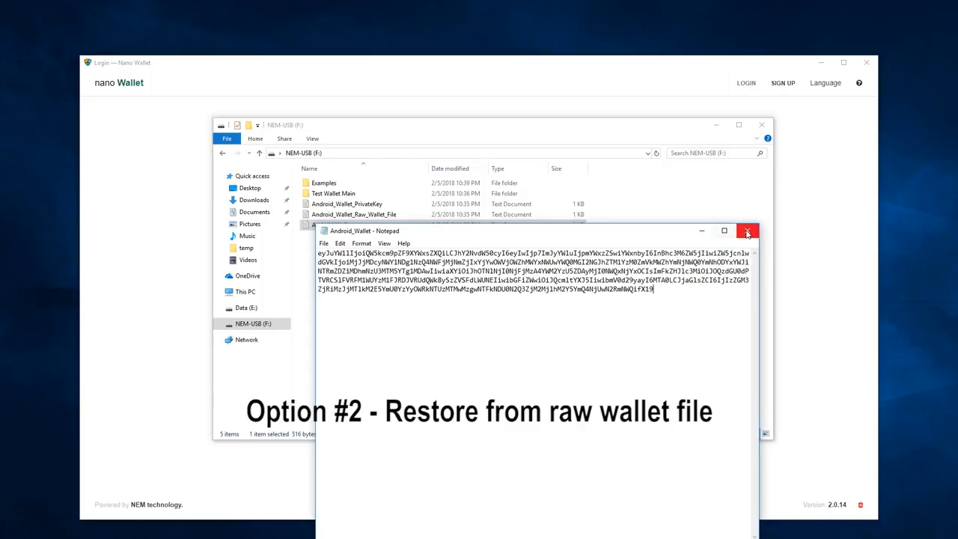
click(747, 231)
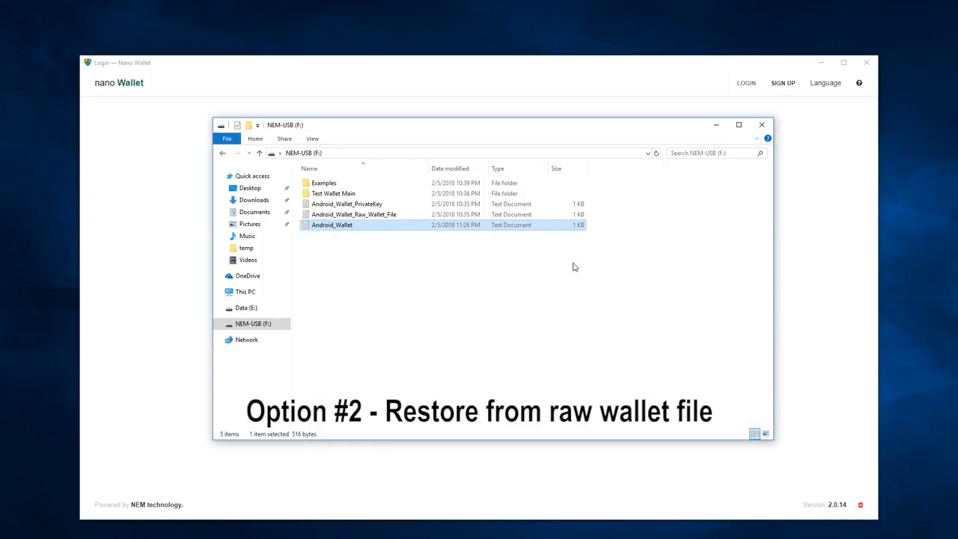
mouse_move(358, 230)
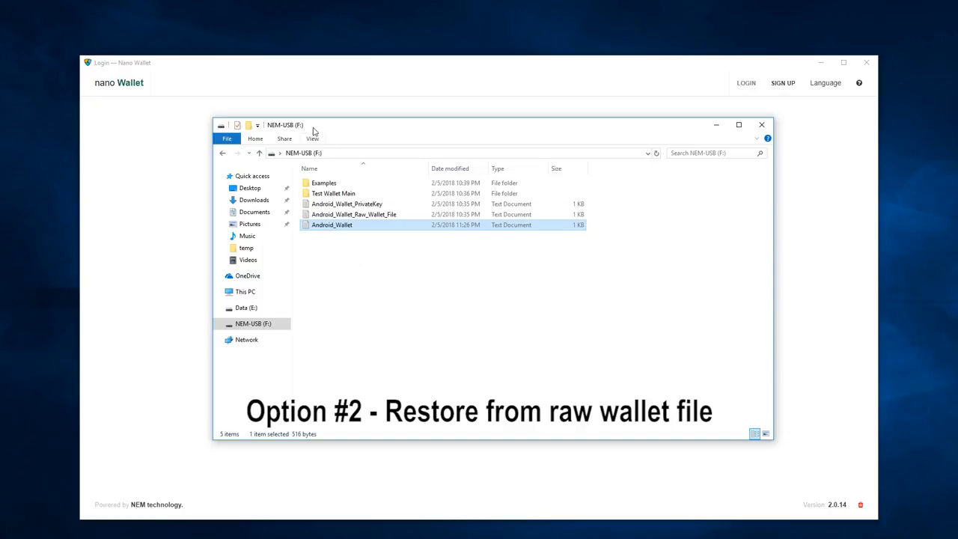
Show file name extensions and rename Android_Wallet.txt to Android_Wallet.wlt.
click(311, 137)
text(Android_Wallet.wlt)
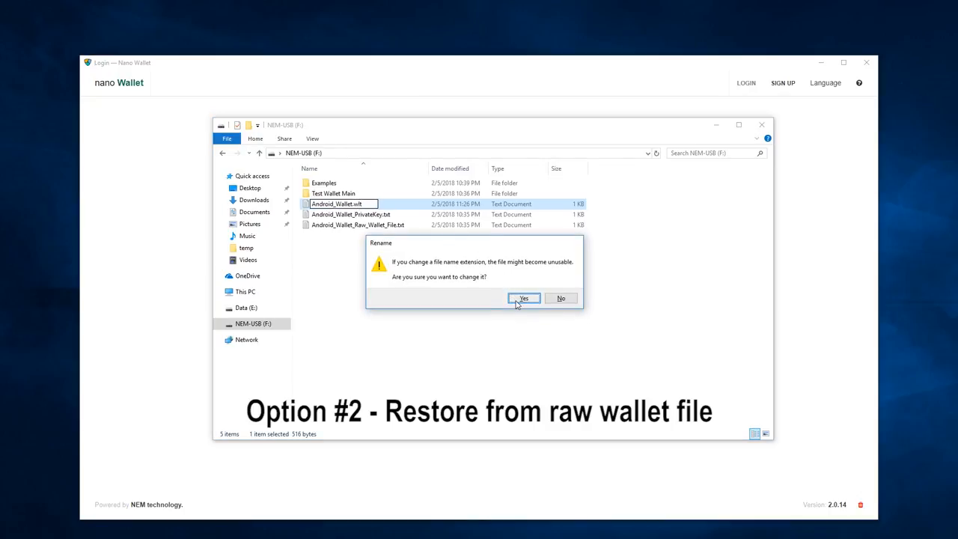
click(524, 298)
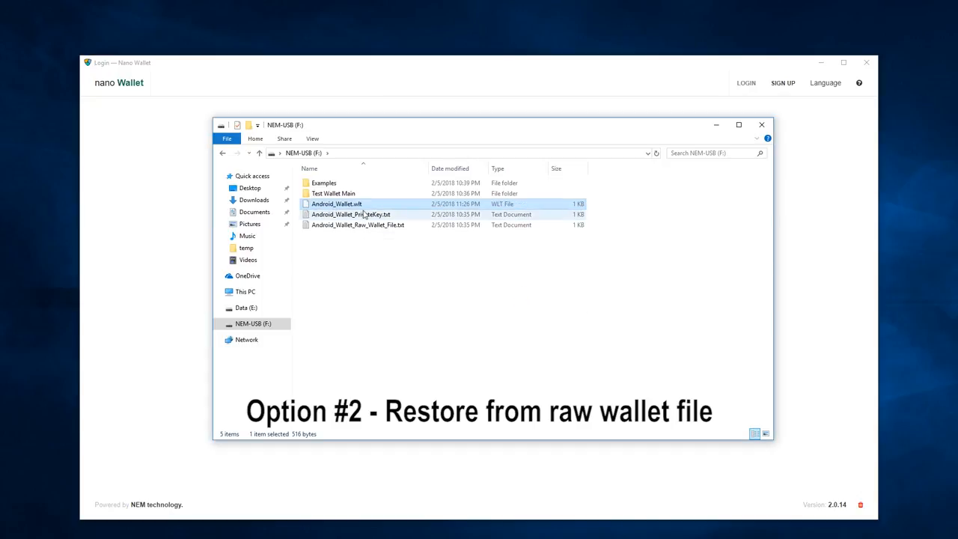
mouse_move(362, 212)
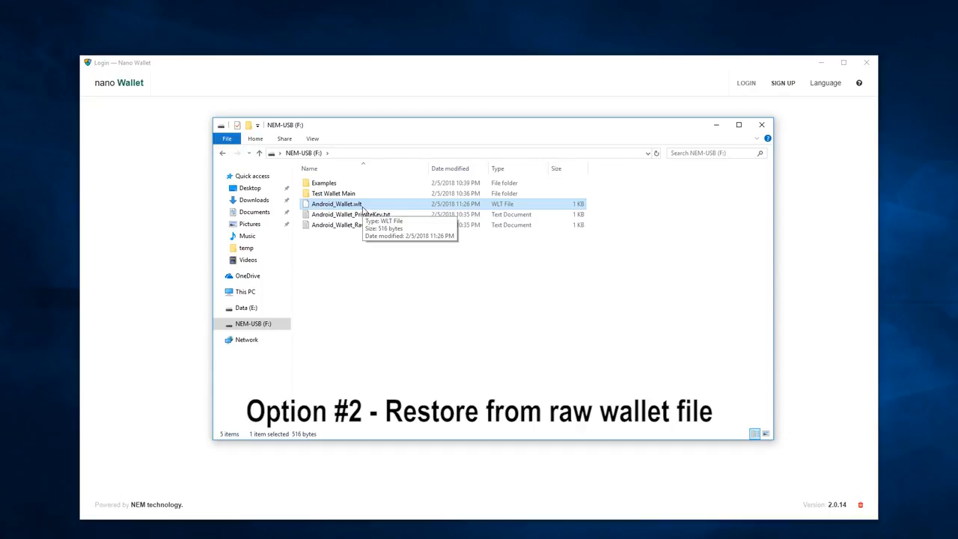
mouse_move(534, 133)
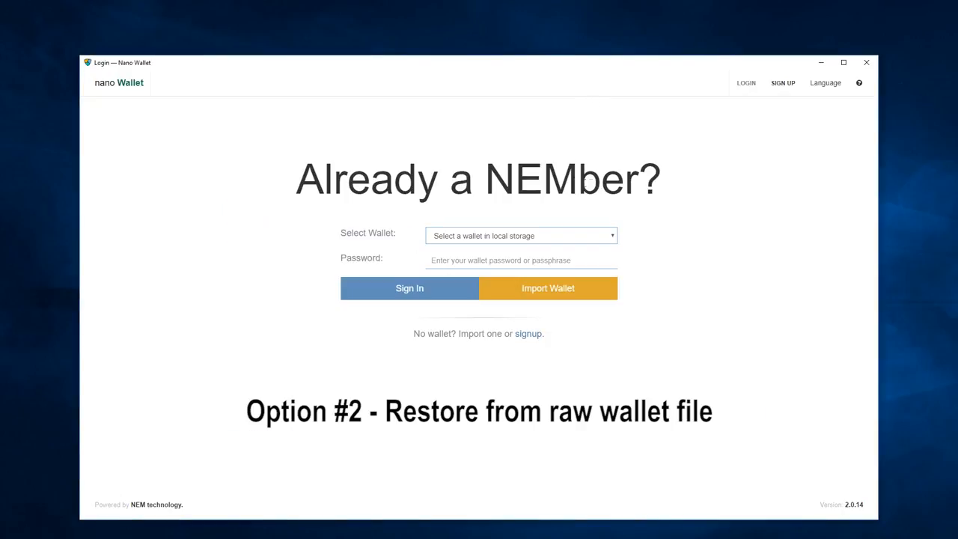
Import the rebuilt Android_Wallet.wlt from NEM-USB so Android_Wallet appears among Mainnet wallets.
click(521, 235)
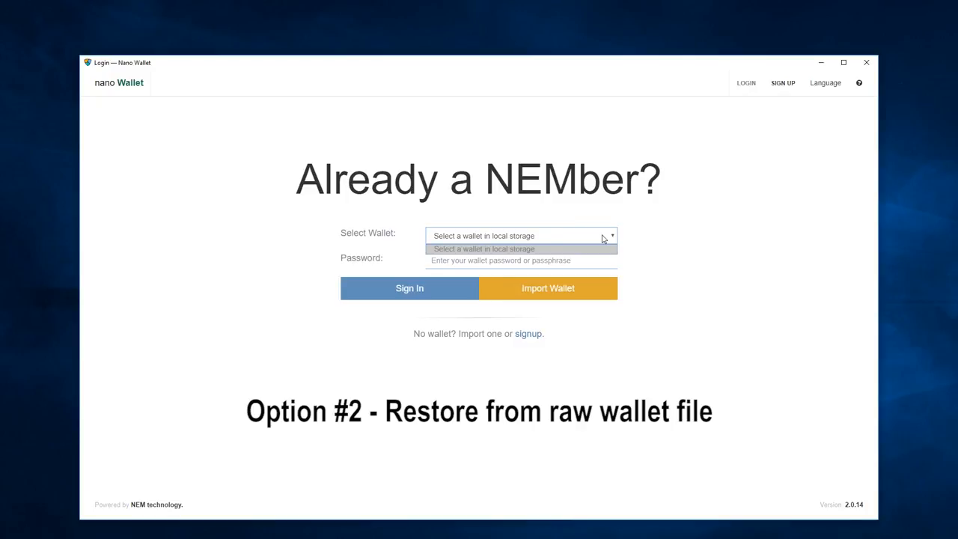
mouse_move(554, 249)
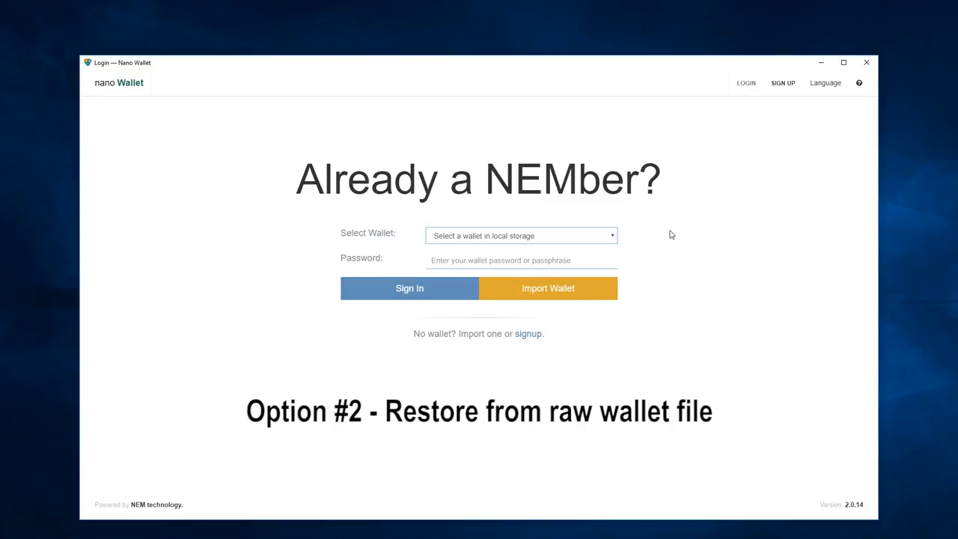
mouse_move(548, 291)
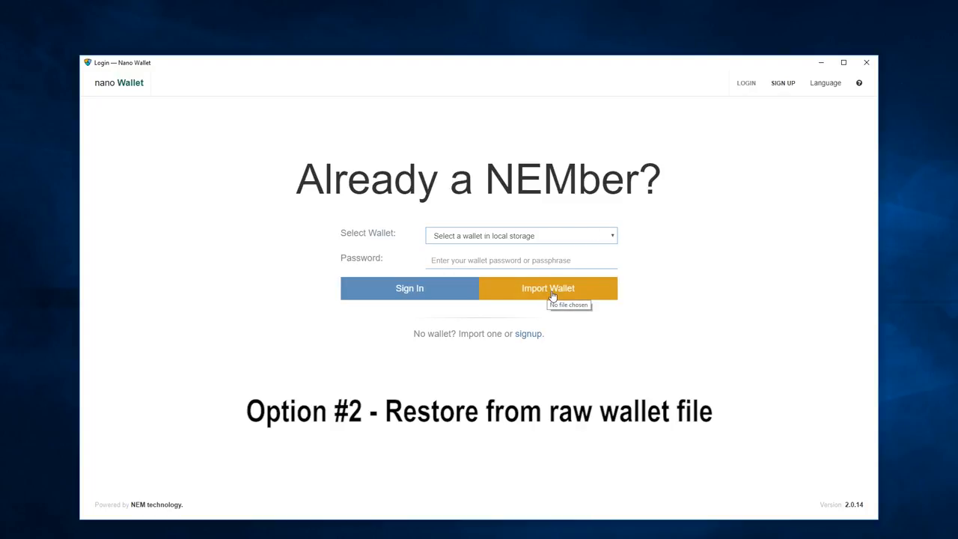
click(547, 287)
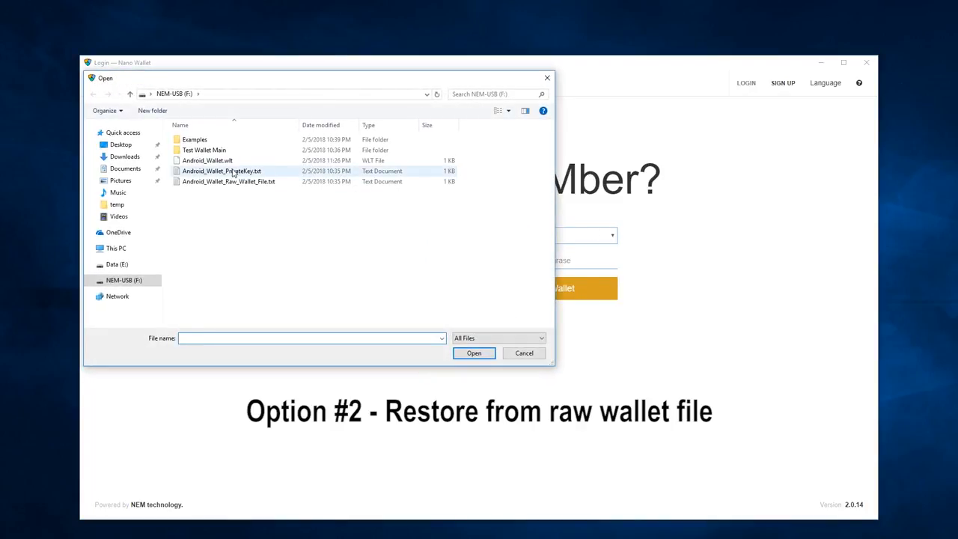
click(208, 160)
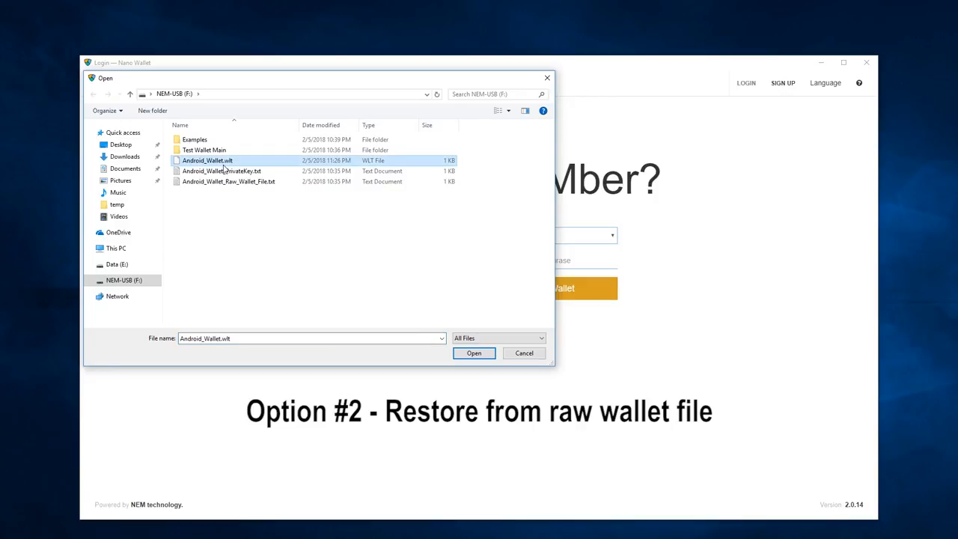
click(472, 353)
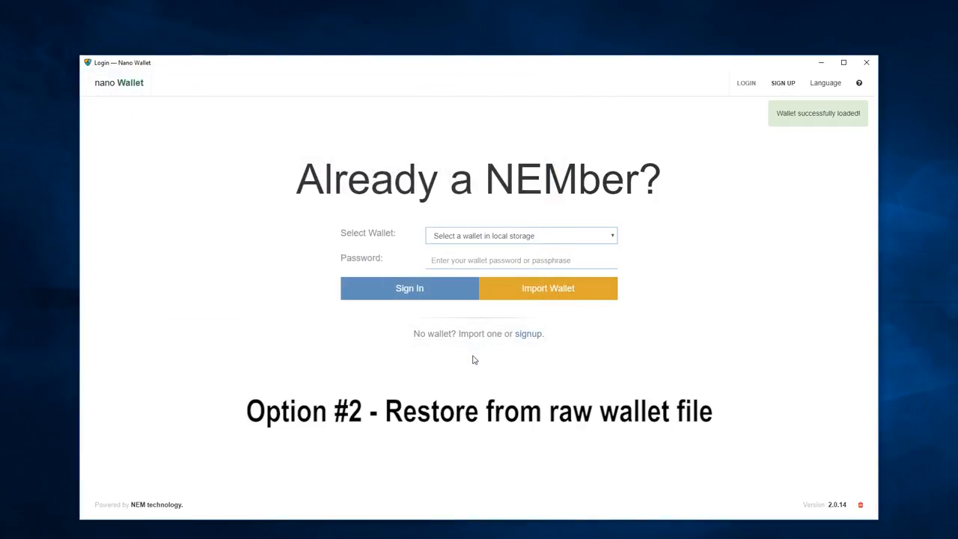
mouse_move(796, 123)
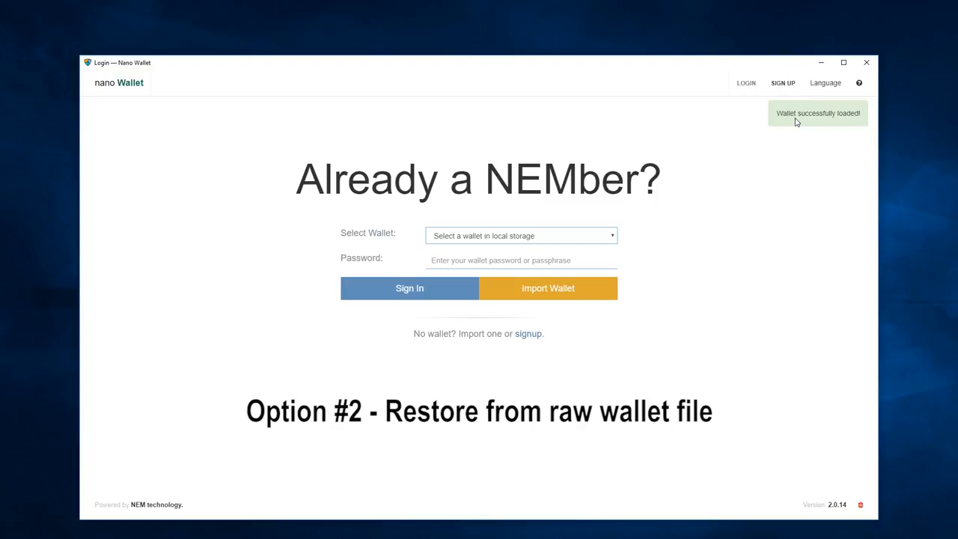
click(521, 235)
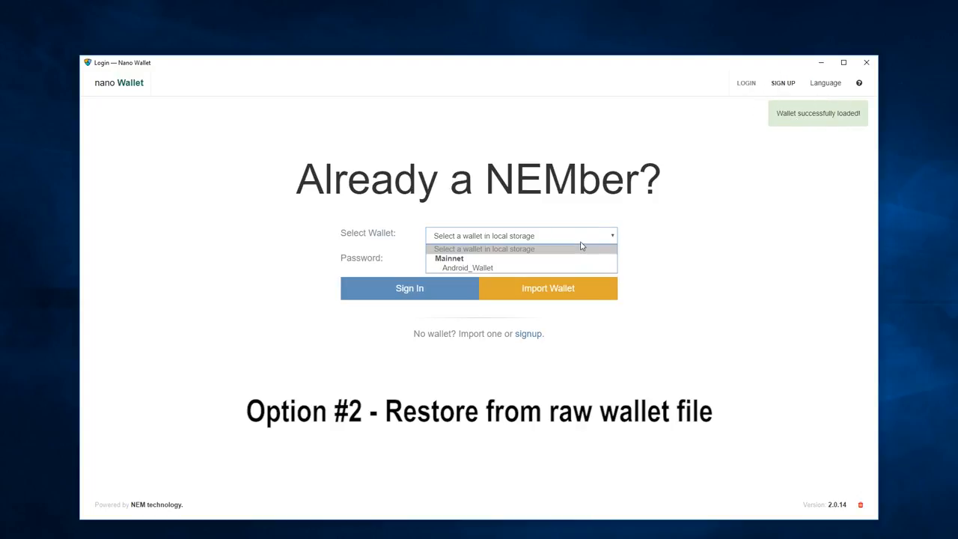
Sign in to Android_Wallet and show its Account page with the restored address selected.
click(467, 266)
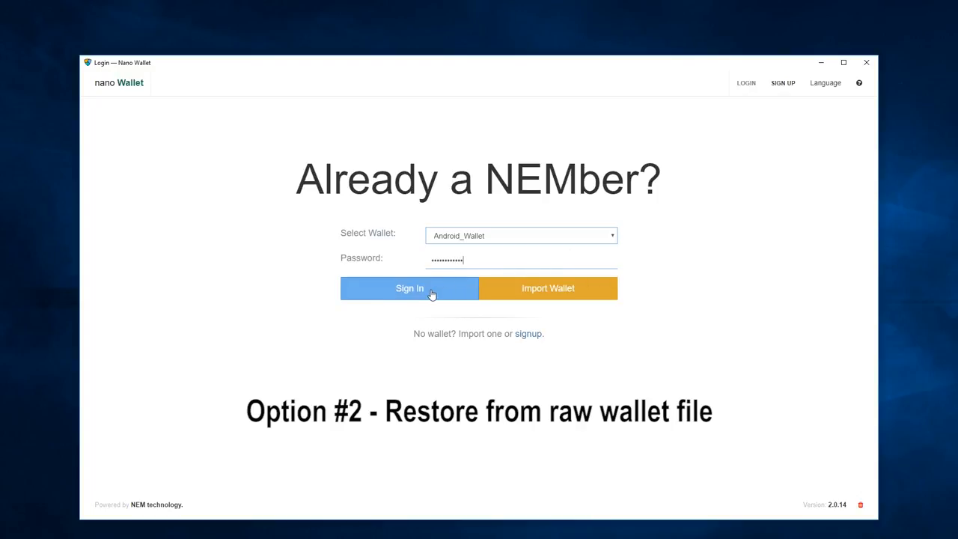
click(410, 287)
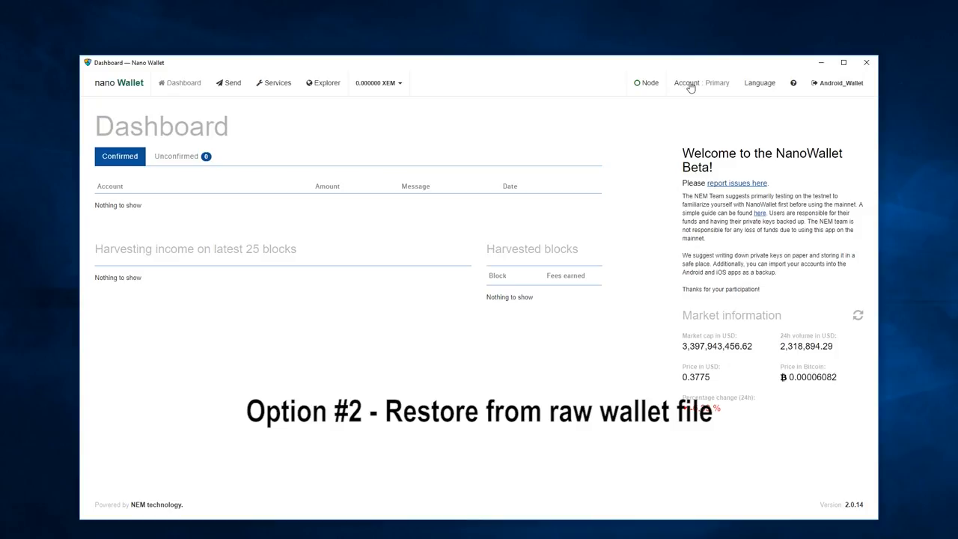
click(701, 82)
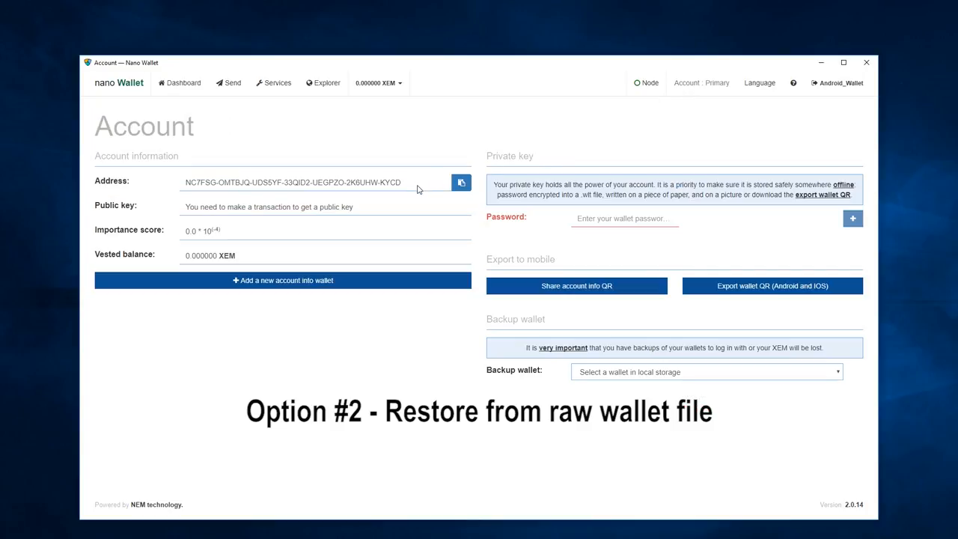
double_click(292, 182)
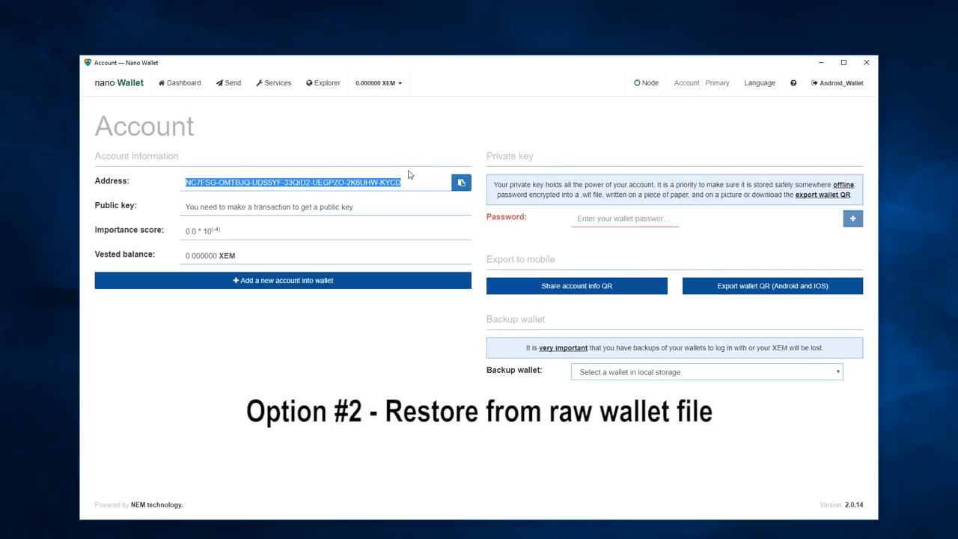